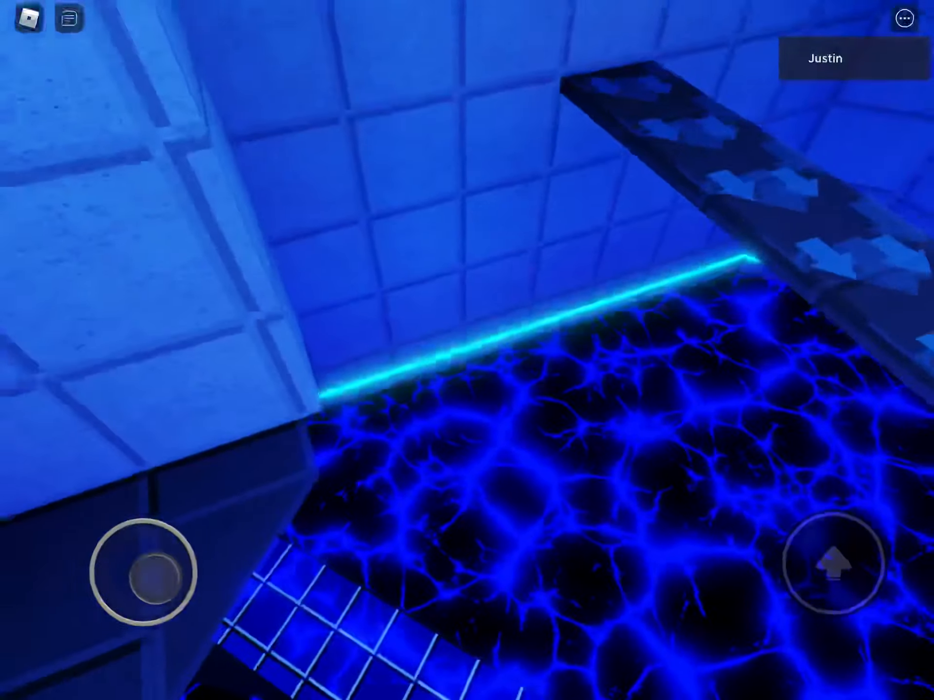
- Walk the character along the ledge above the lava toward the tiled block
drag(146, 575, 151, 519)
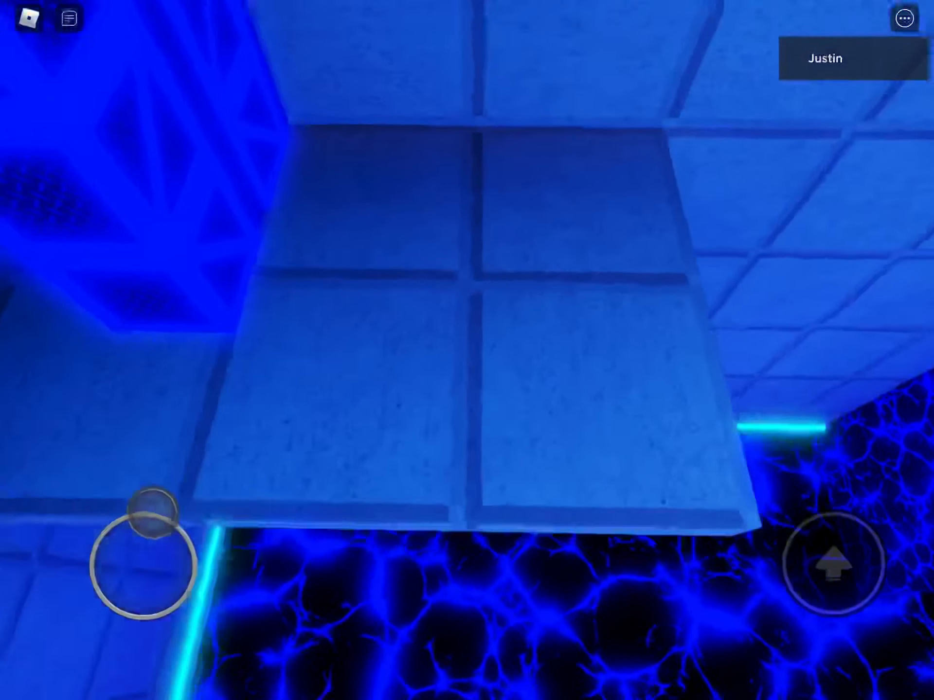